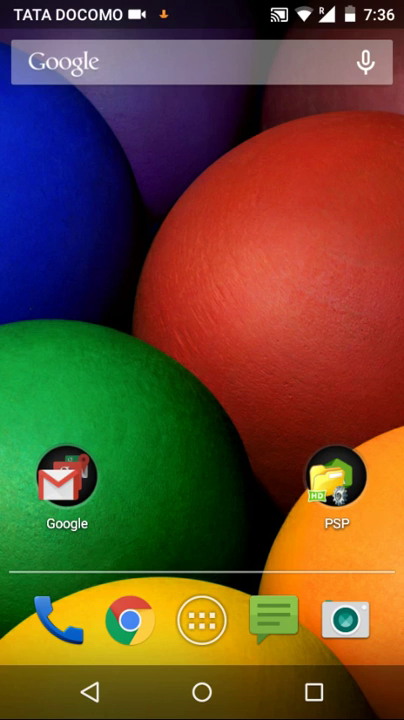
Reach Settings' System section showing Developer options and About phone
{"action": "left_click", "coordinate": [202, 620]}
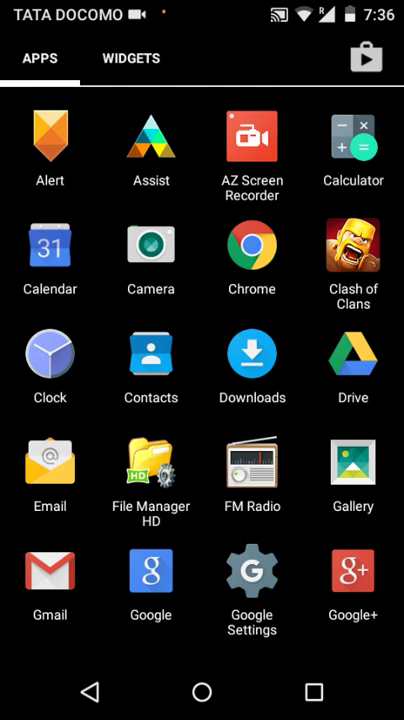
{"action": "scroll", "scroll_direction": "down", "scroll_amount": 3}
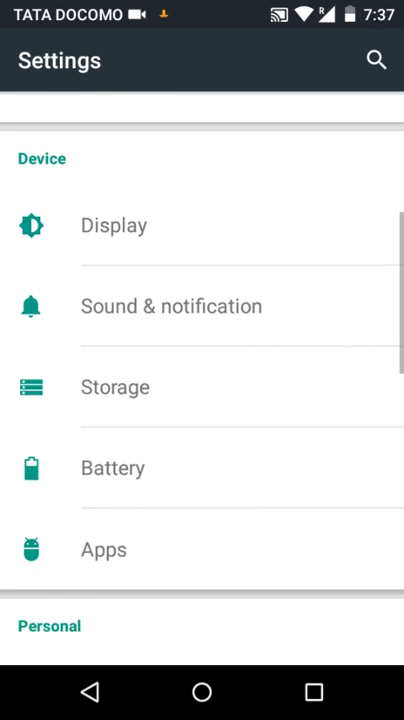
{"action": "scroll", "scroll_direction": "down", "scroll_amount": 3}
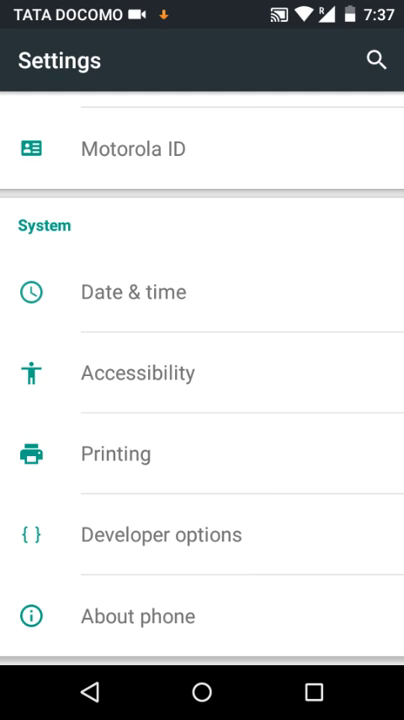
{"action": "left_click", "coordinate": [136, 616]}
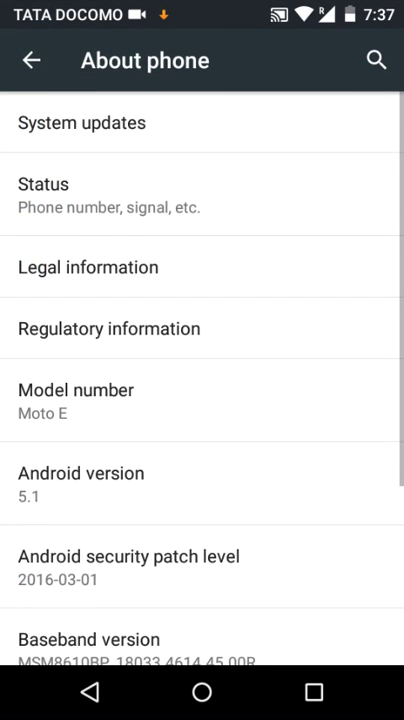
{"action": "scroll", "scroll_direction": "down", "scroll_amount": 3}
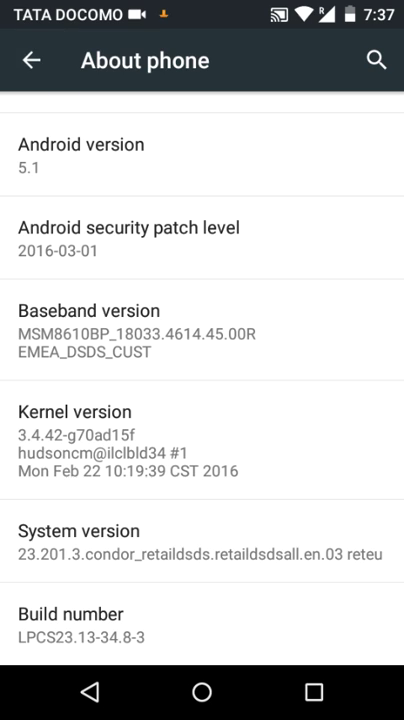
{"action": "left_click", "coordinate": [32, 60]}
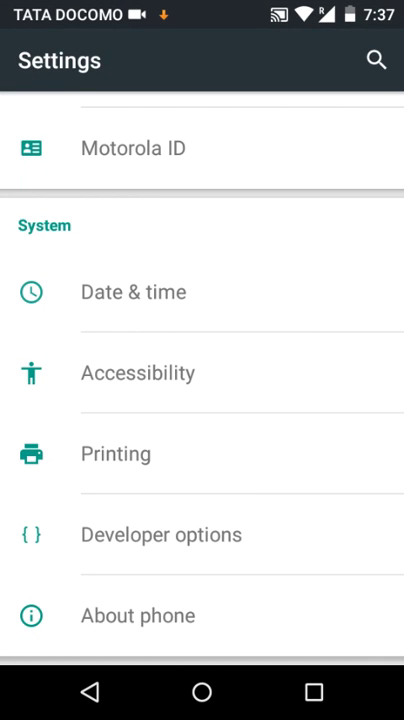
In Developer options, set Window, Transition and Animator duration scales to 0.5x
{"action": "left_click", "coordinate": [160, 534]}
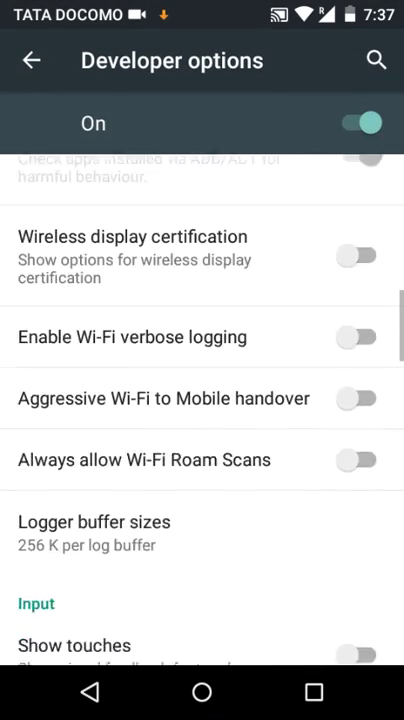
{"action": "scroll", "scroll_direction": "down", "scroll_amount": 3}
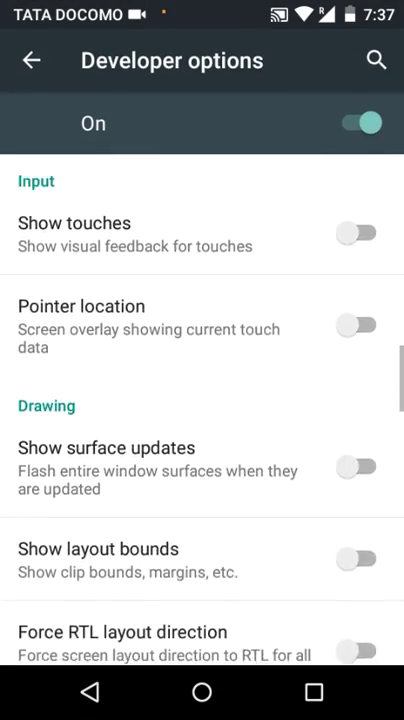
{"action": "scroll", "scroll_direction": "down", "scroll_amount": 3}
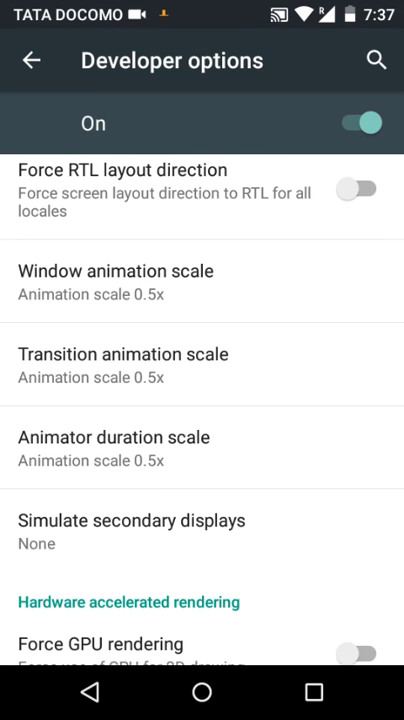
{"action": "left_click", "coordinate": [120, 270]}
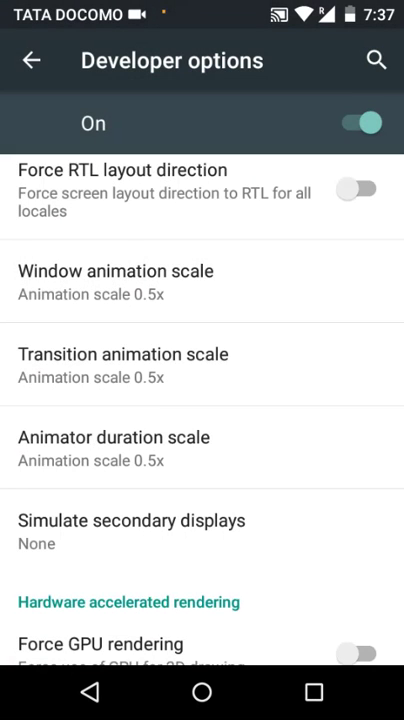
Leave Developer options for the home screen, dismissing the UC Browser download popup
{"action": "scroll", "scroll_direction": "down", "scroll_amount": 3}
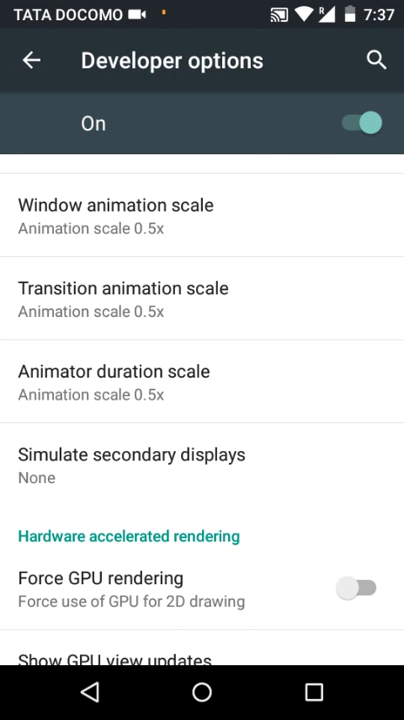
{"action": "left_click", "coordinate": [112, 370]}
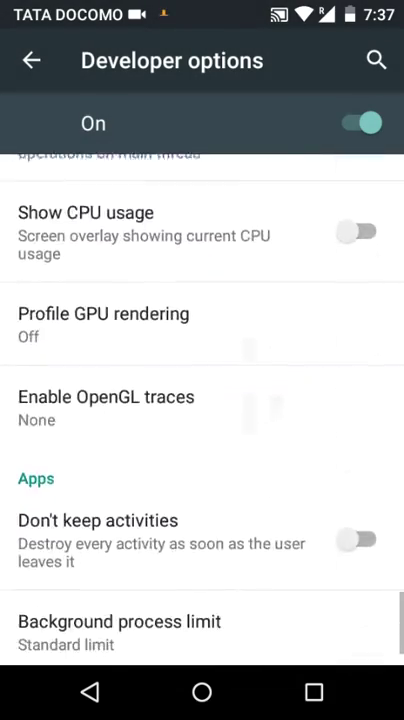
{"action": "scroll", "scroll_direction": "down", "scroll_amount": 3}
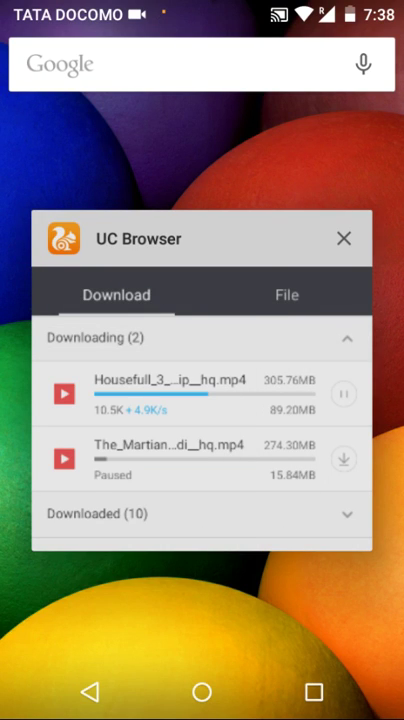
{"action": "left_click", "coordinate": [344, 238]}
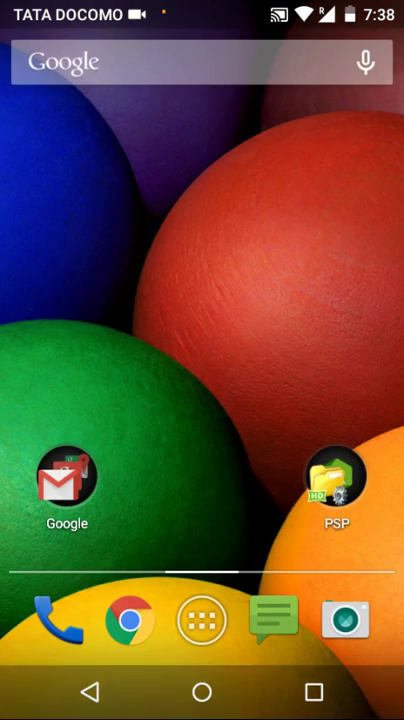